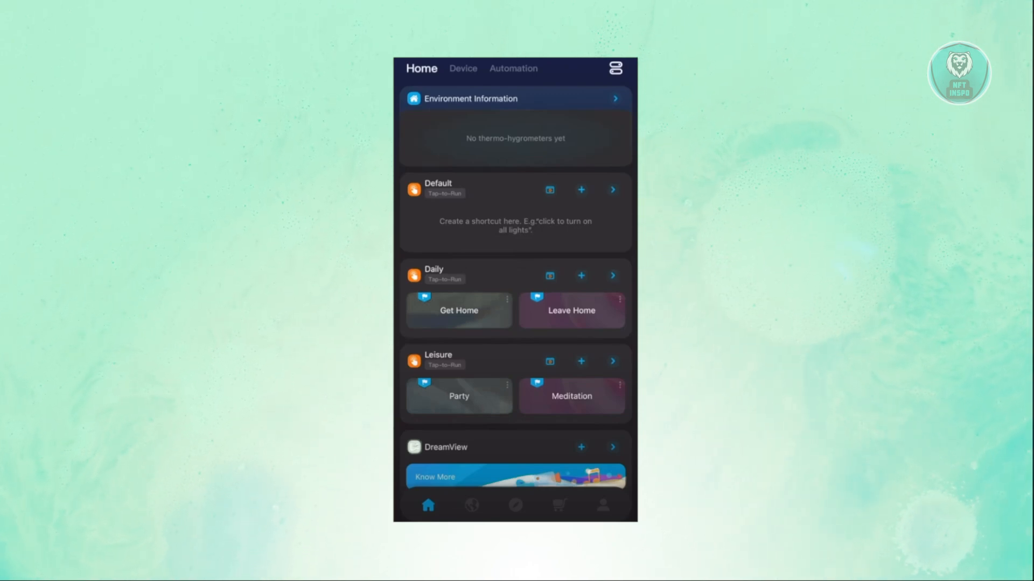
Step: Show the Device list with the Portable Table Lamp and TV Backlight
click(462, 67)
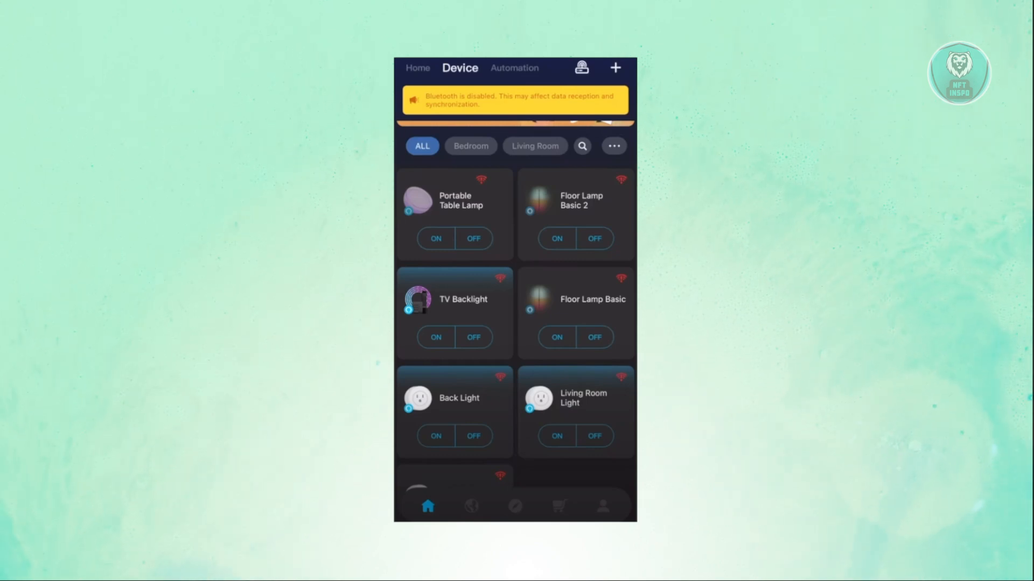
click(580, 200)
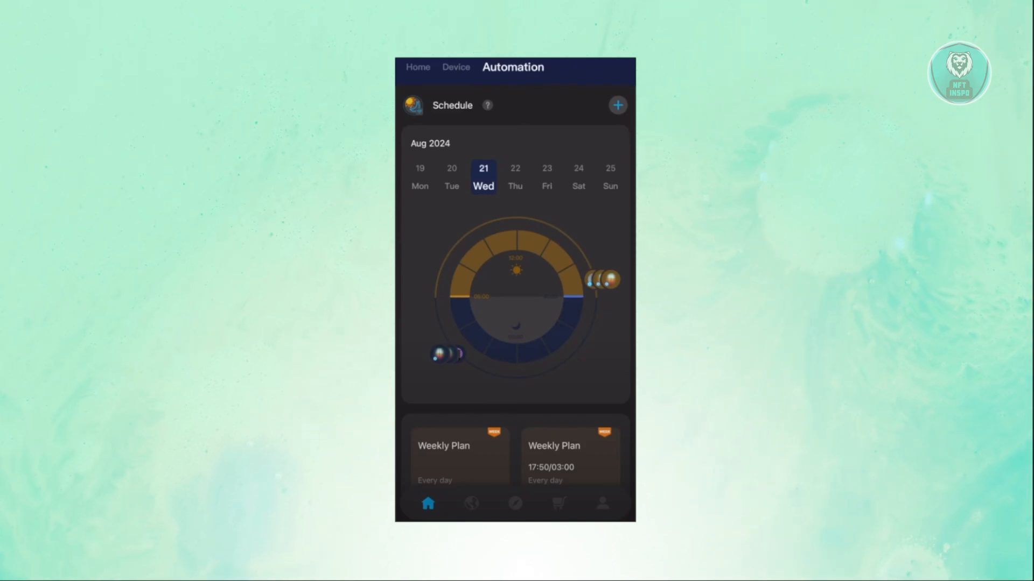
Step: Return from the schedule view to the full Device list
click(456, 67)
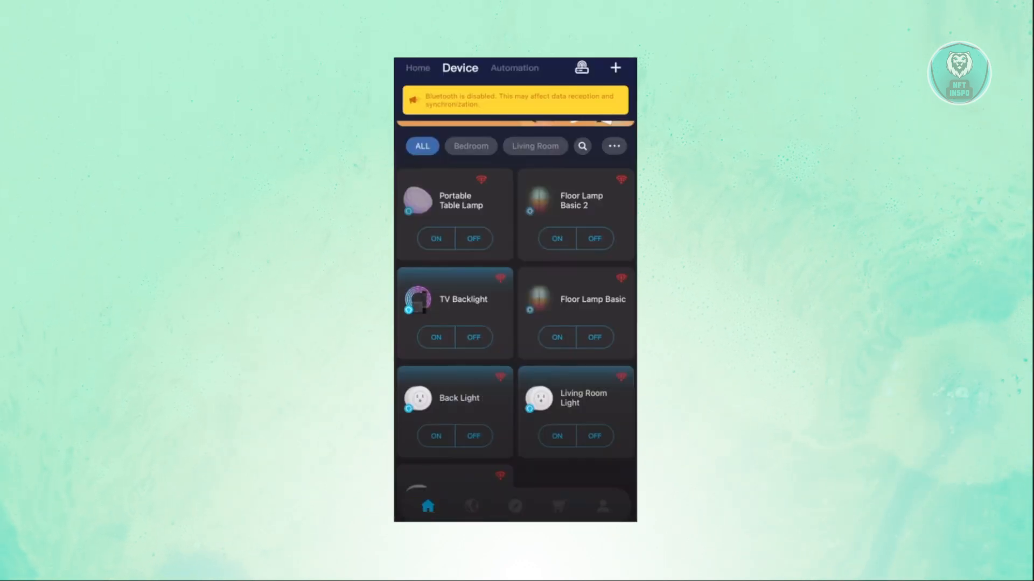